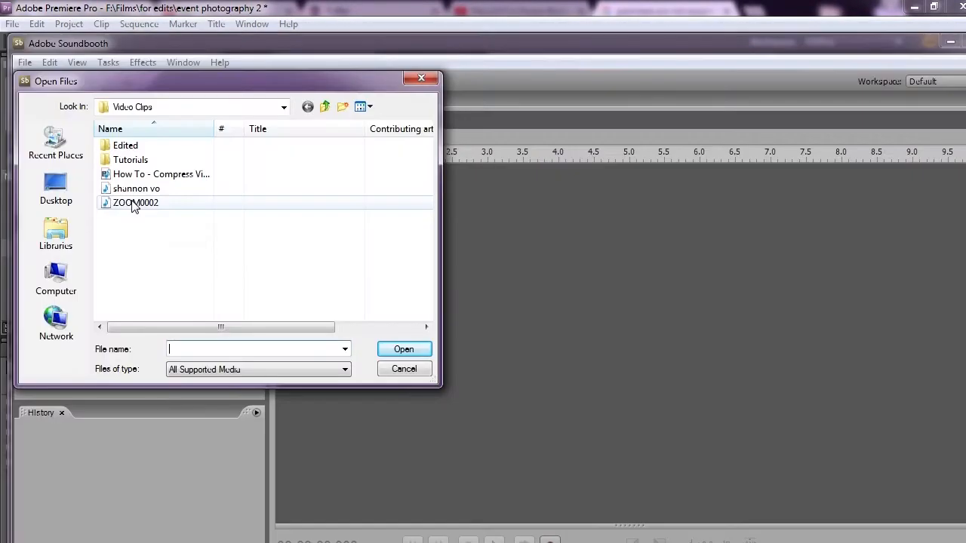
# Load the ZOOM0002 recording's waveform from the Open Files dialog
pyautogui.click(135, 202)
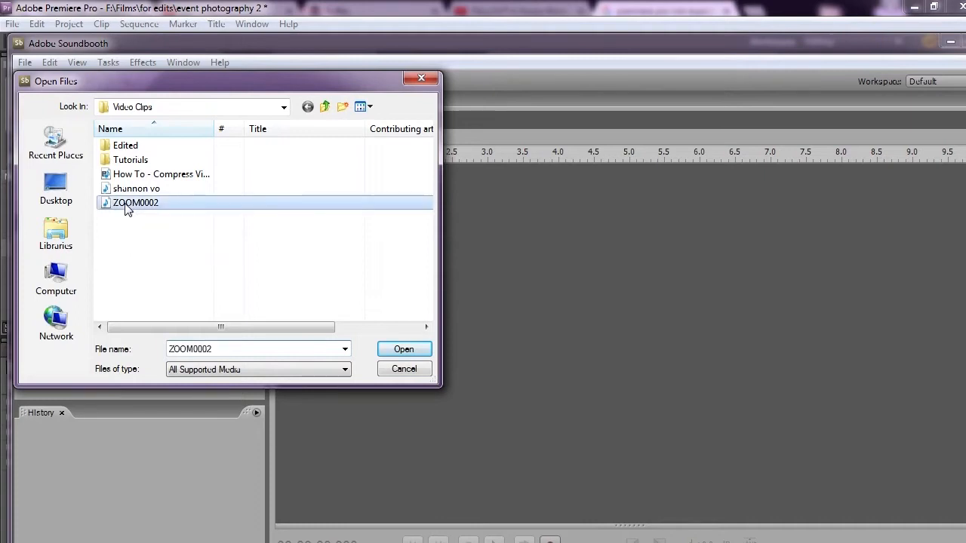
pyautogui.click(404, 348)
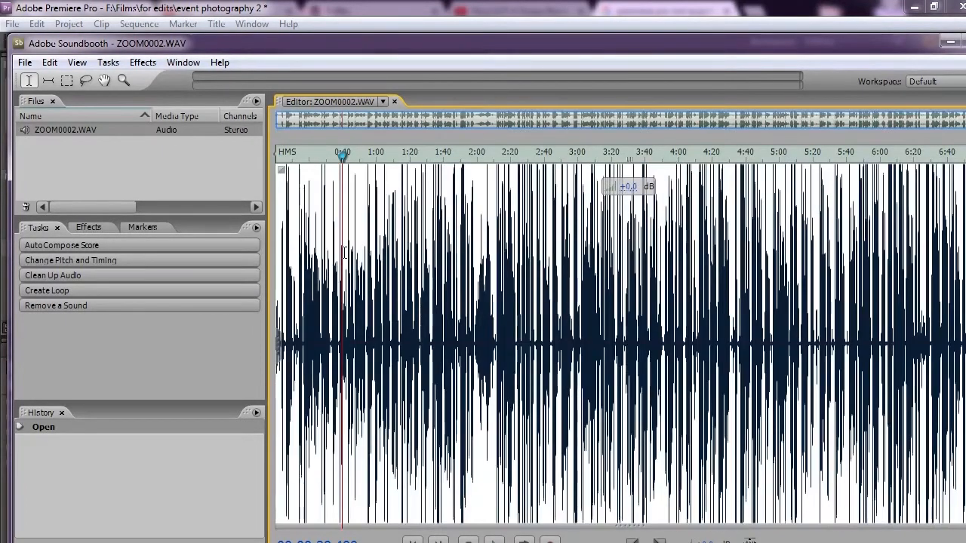
# Save As a new WAV keeping Uncompressed, 44100 Hz, 16 Bit, Stereo options
pyautogui.click(26, 64)
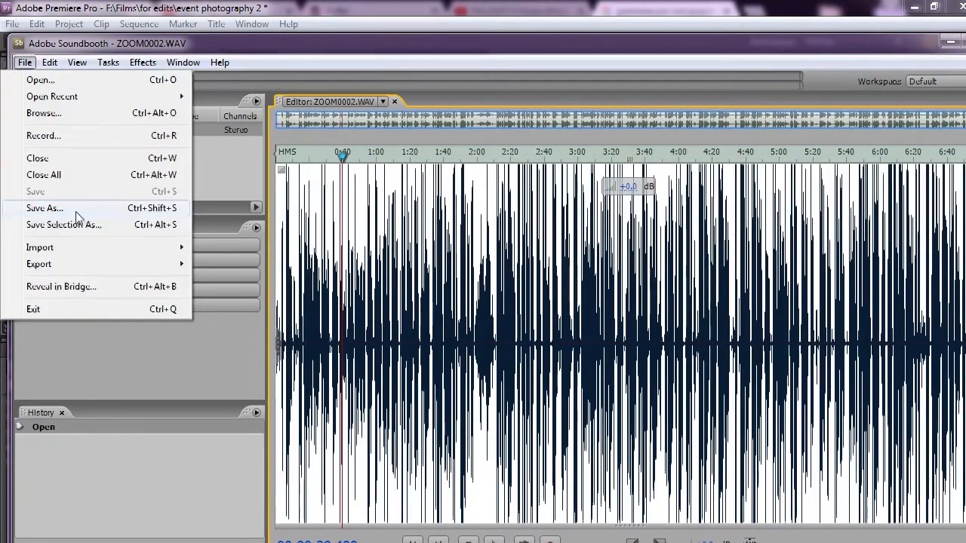
pyautogui.click(44, 208)
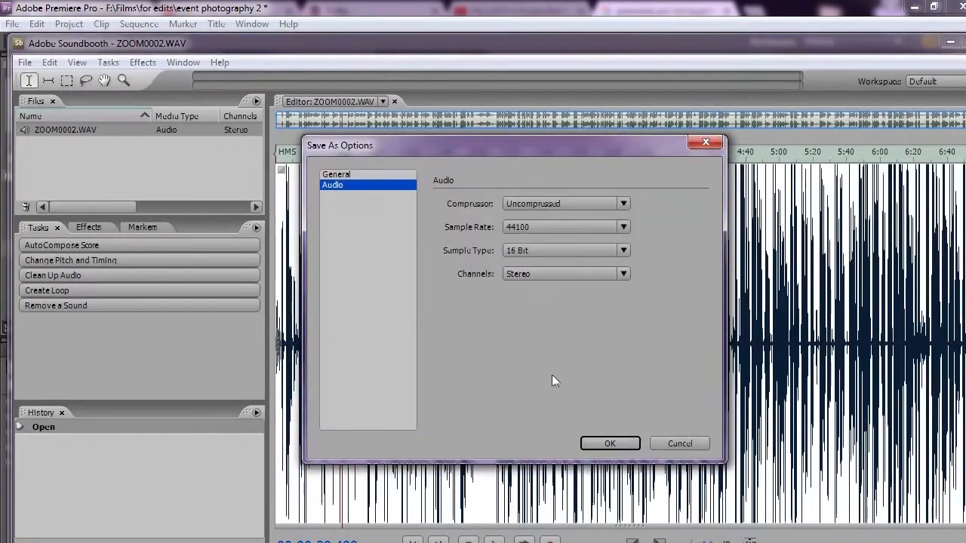
pyautogui.moveTo(655, 459)
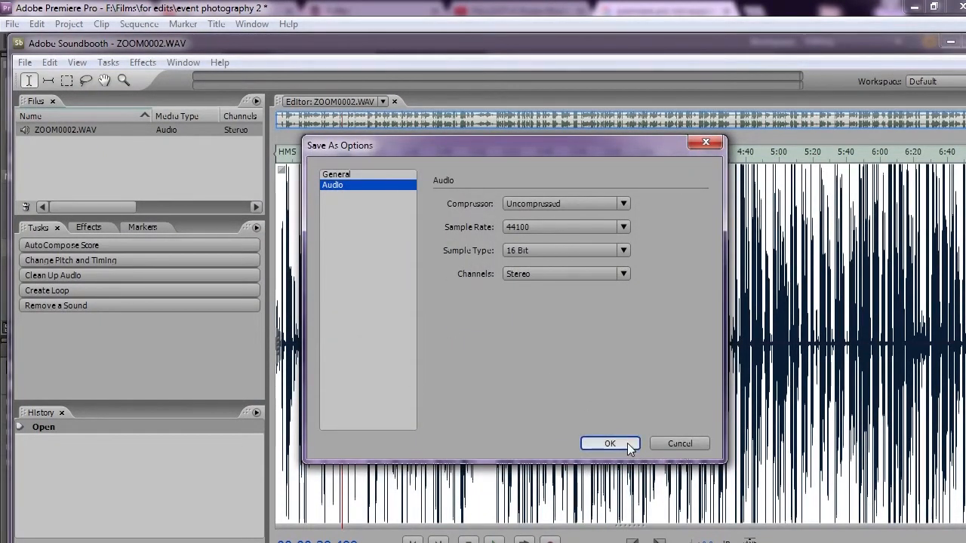
pyautogui.click(610, 444)
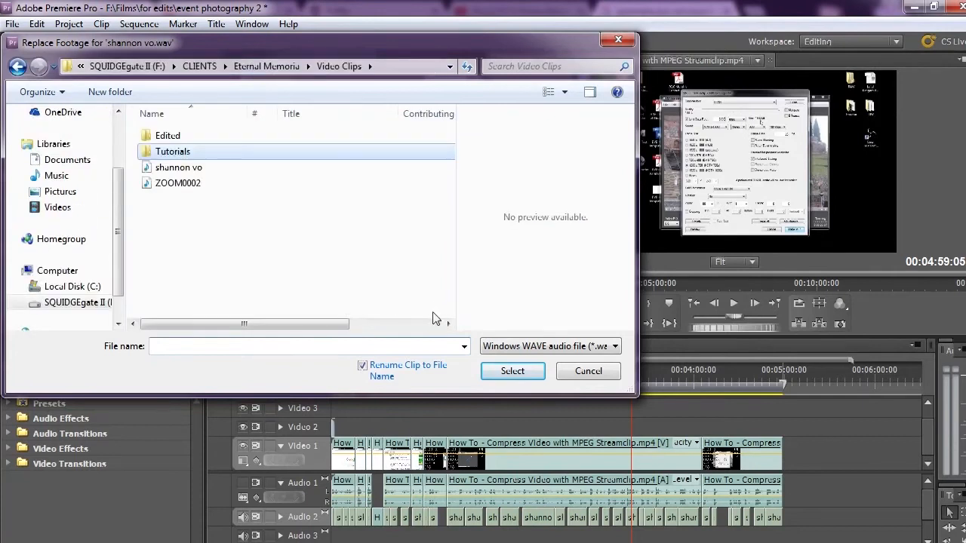
# Relink the voice-over clip to the resaved WAV via the Replace Footage dialog
pyautogui.click(178, 166)
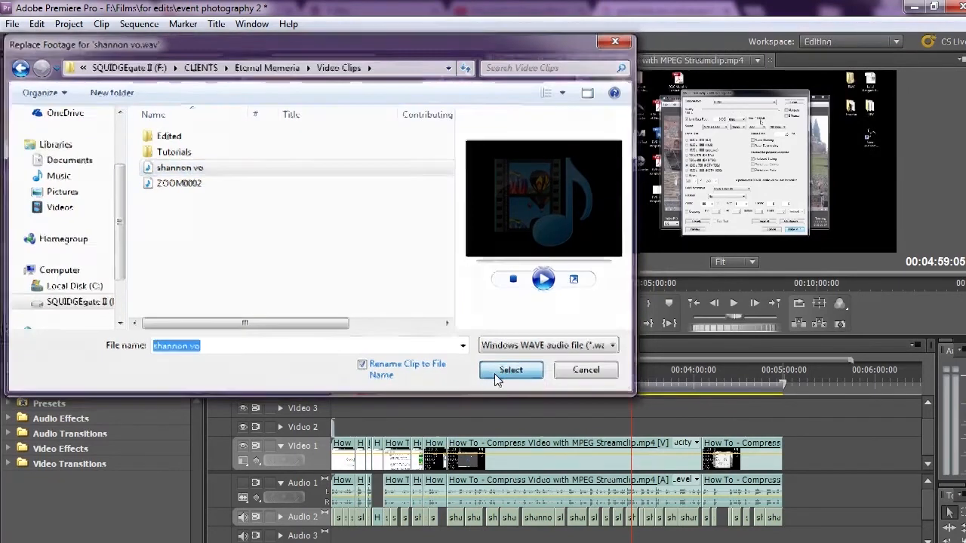
pyautogui.click(510, 369)
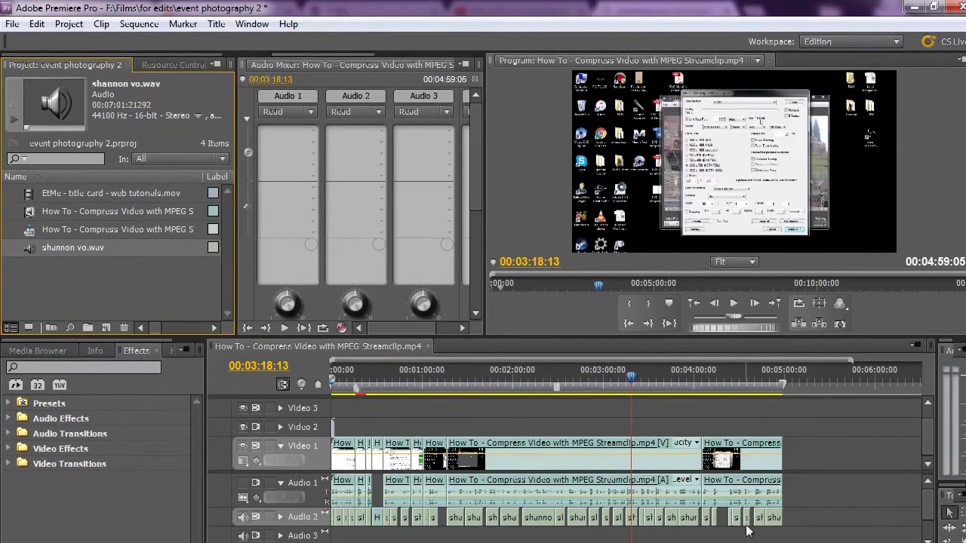
pyautogui.moveTo(27, 104)
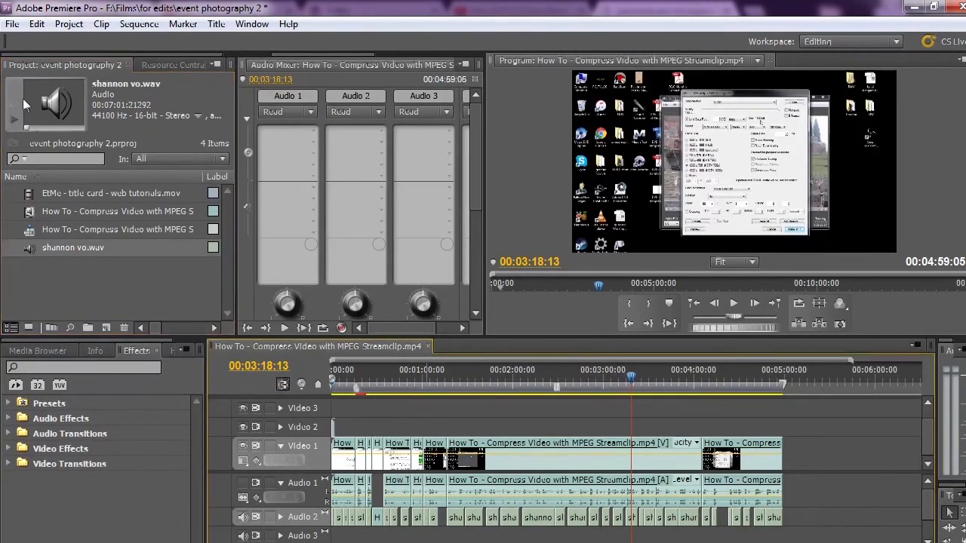
# Bring up the Export Settings dialog via File > Export > Media, showing H.264 output
pyautogui.click(12, 24)
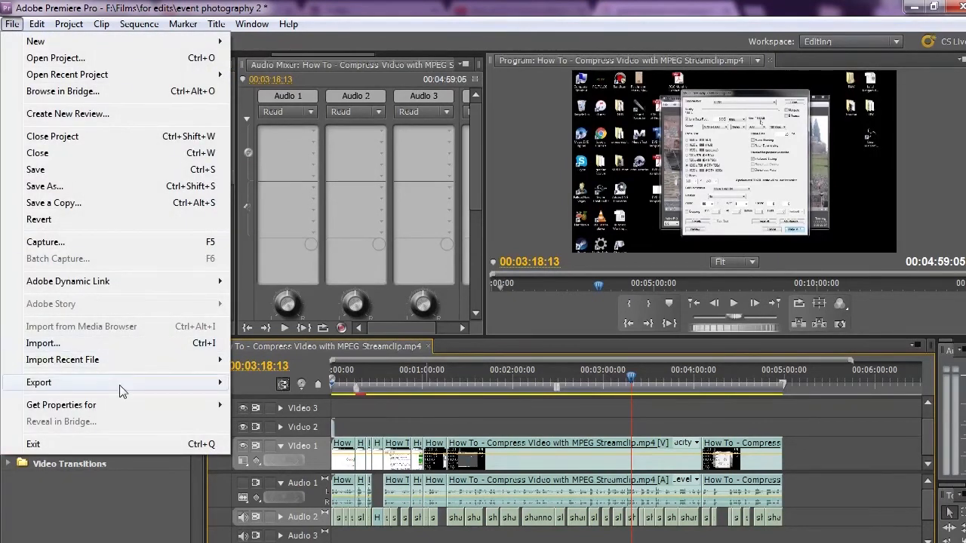
pyautogui.click(39, 383)
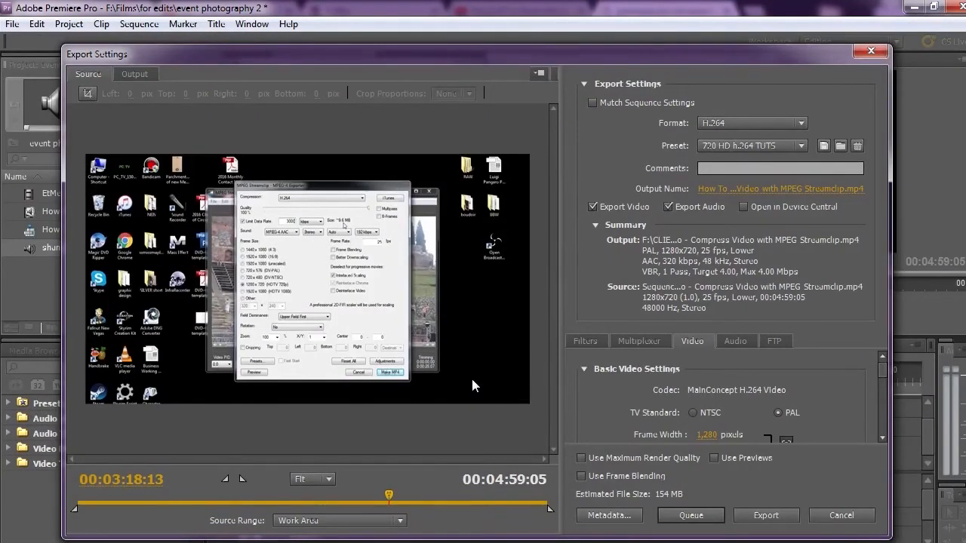